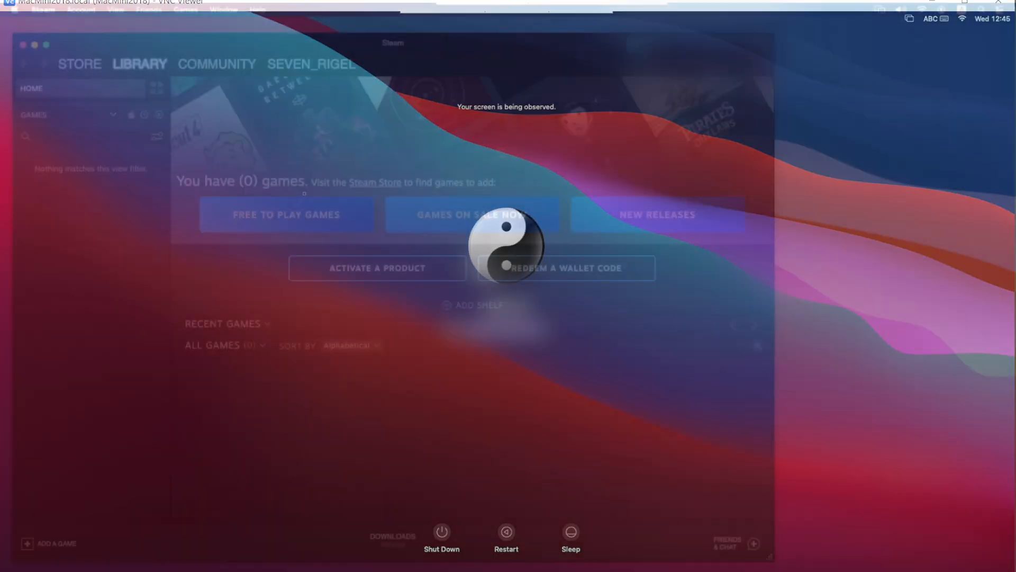
- Open Steam Preferences, move the window higher, and view the Account and Downloads pages
left_click(43, 9)
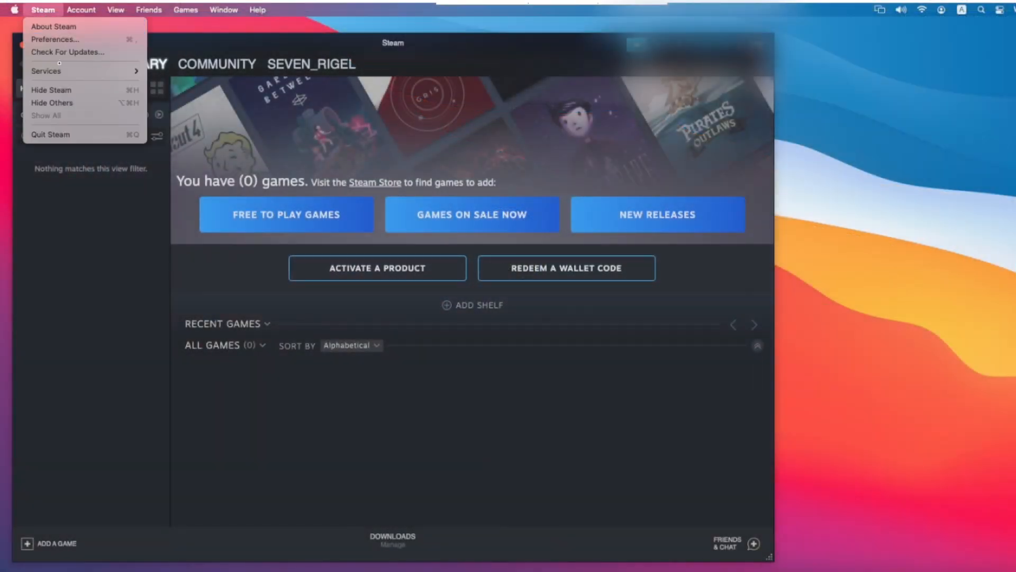
left_click(55, 39)
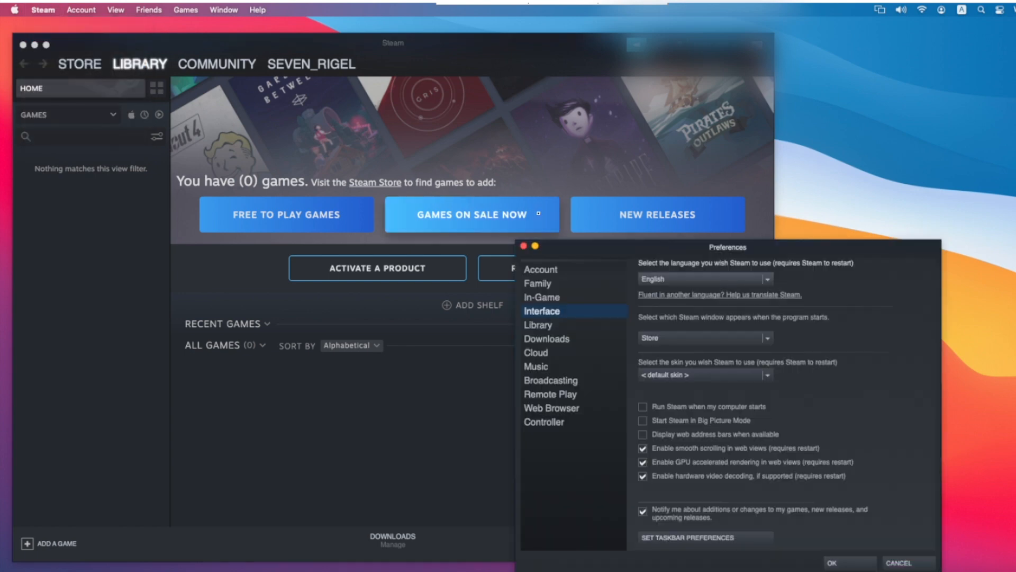
left_click_drag(726, 248, 771, 156)
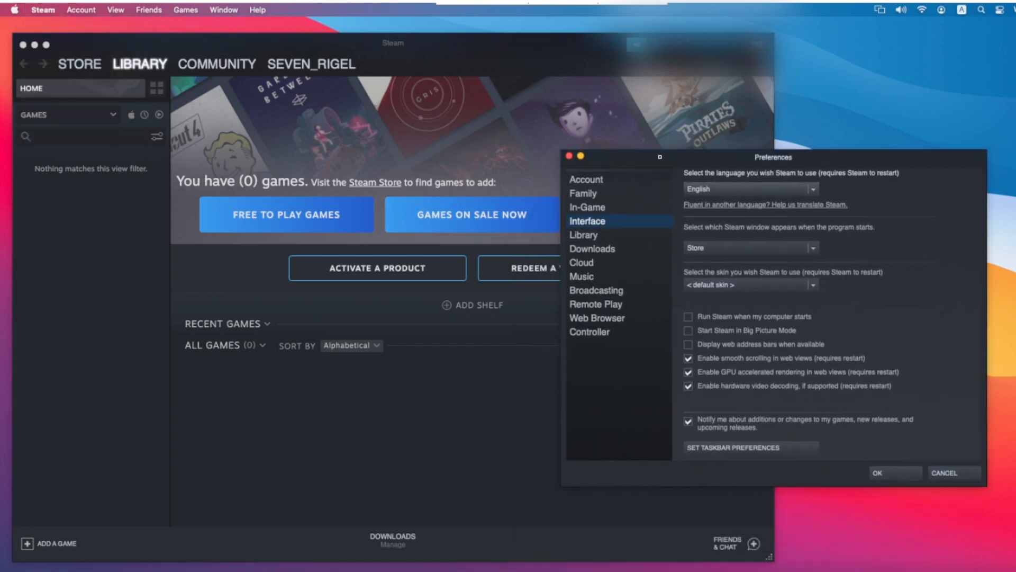
left_click(585, 180)
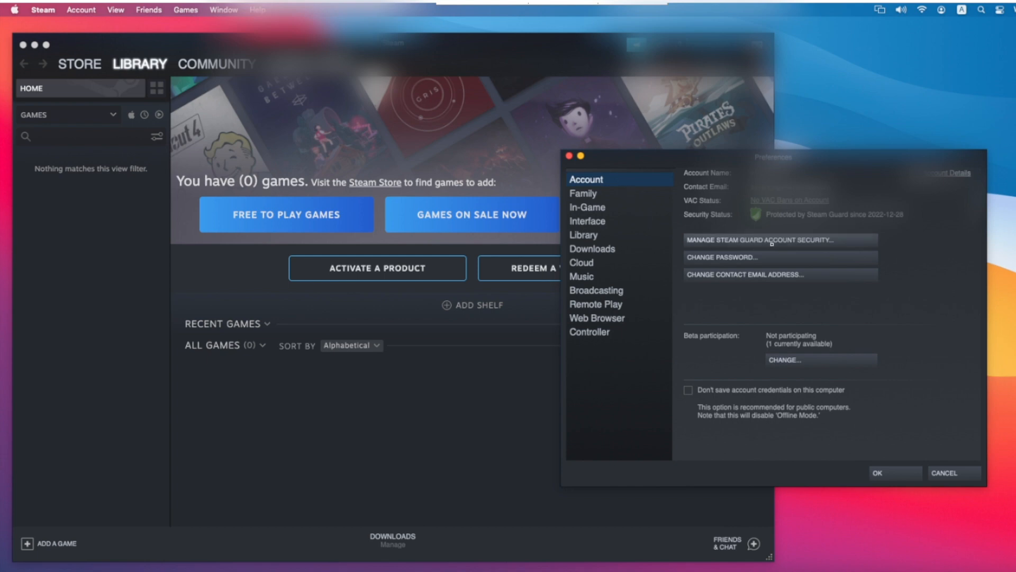
left_click(757, 239)
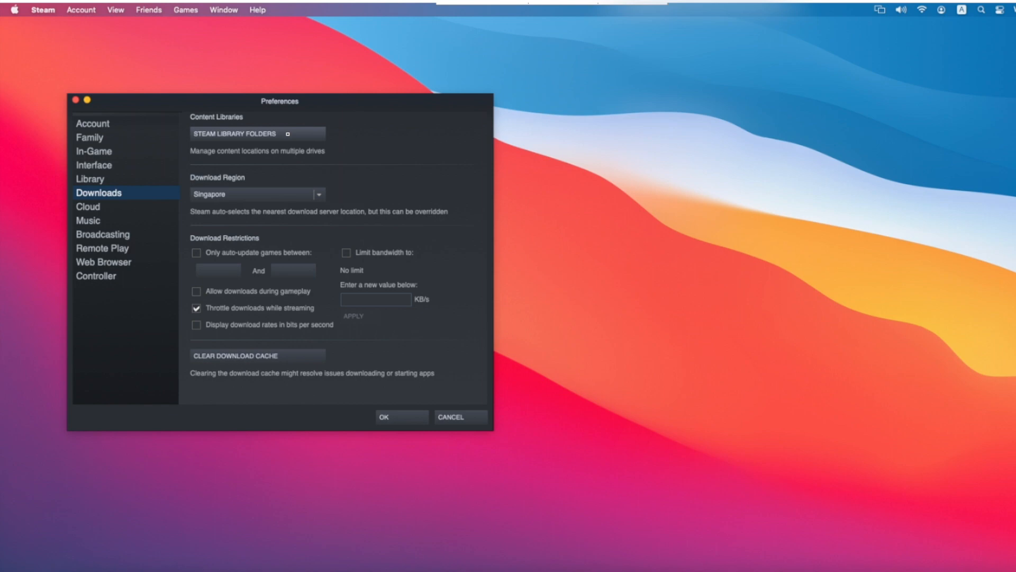
- Open the Storage Manager via STEAM LIBRARY FOLDERS in Downloads
left_click(234, 134)
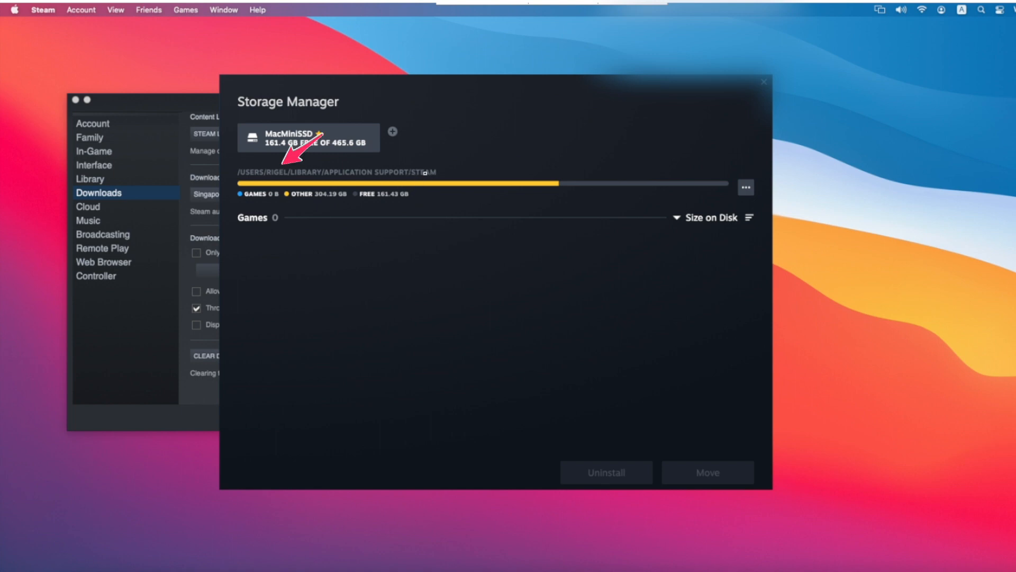
mouse_move(83, 557)
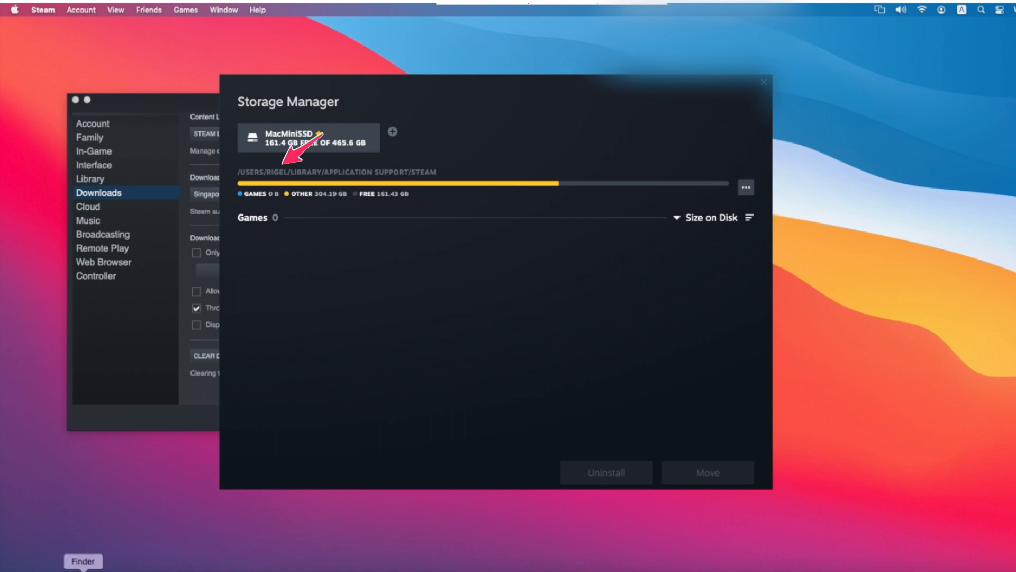
- In Finder, go to Applications › Games and select the Steam_Lib folder
left_click(83, 561)
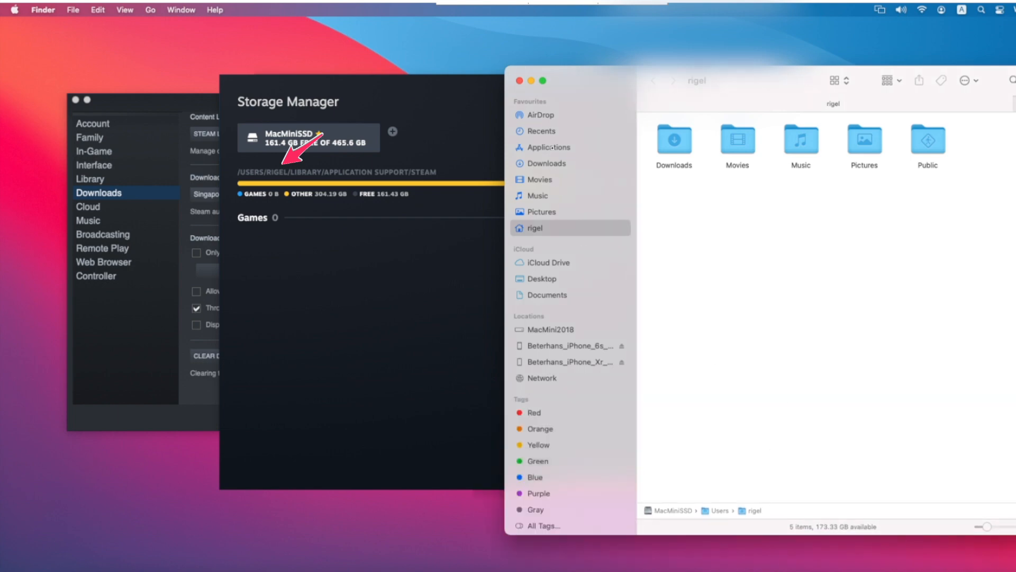
left_click(72, 12)
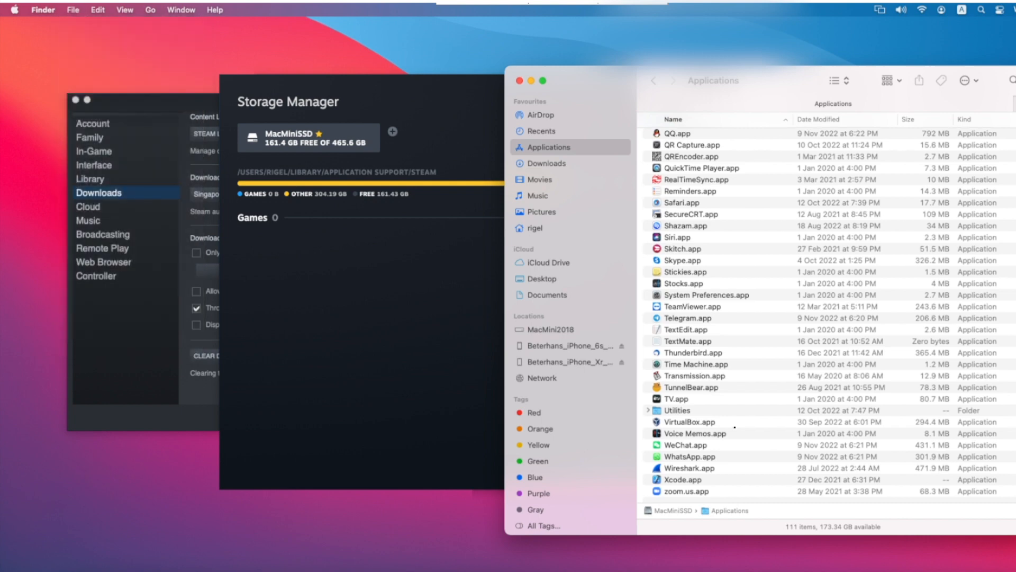
left_click(678, 236)
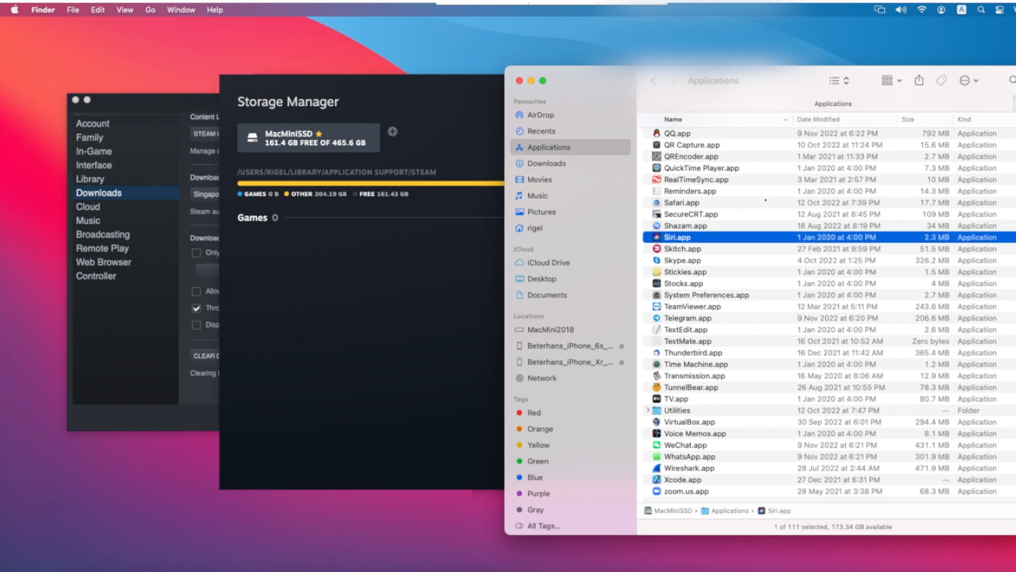
left_click(682, 248)
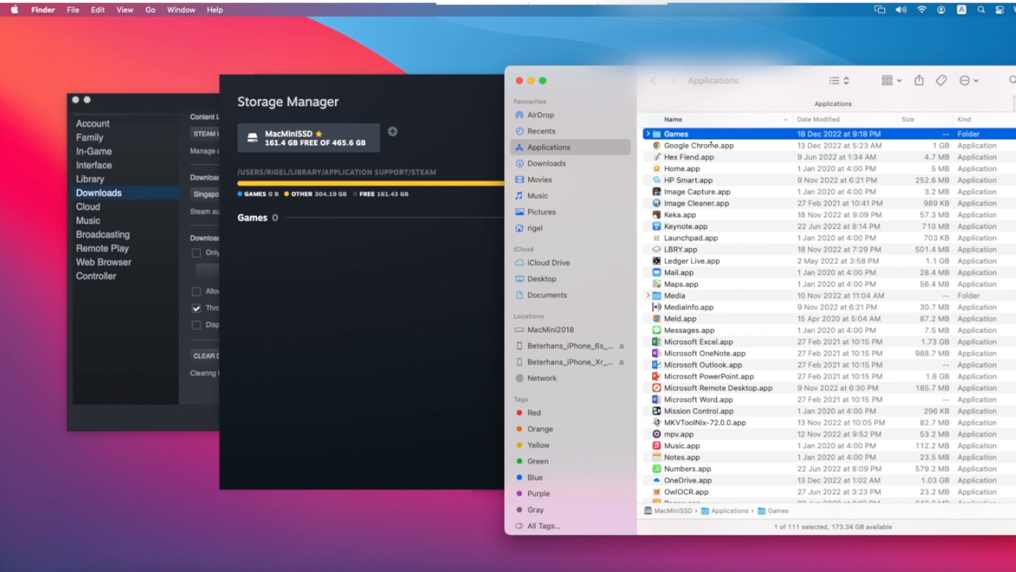
double_click(676, 133)
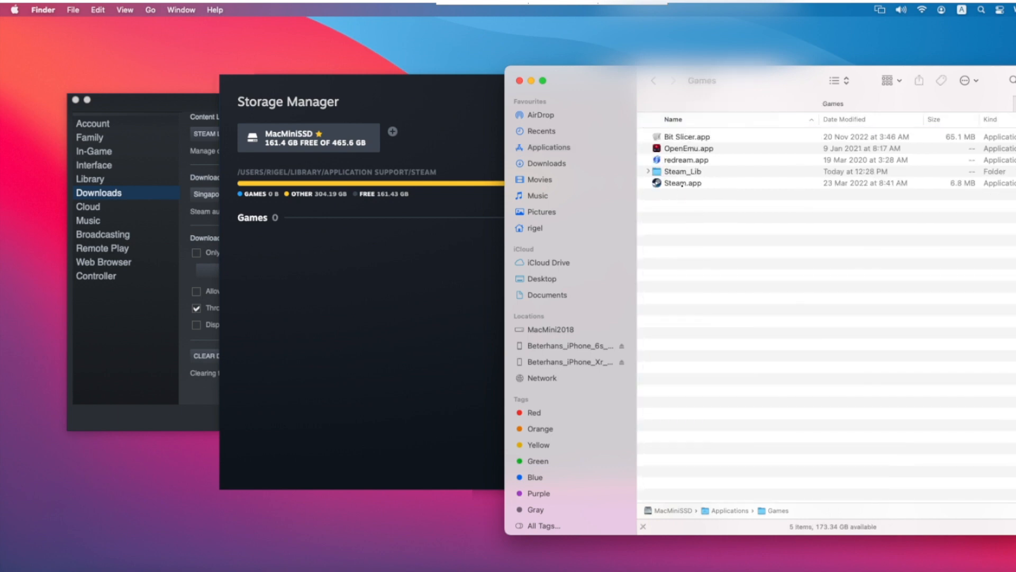
left_click(682, 171)
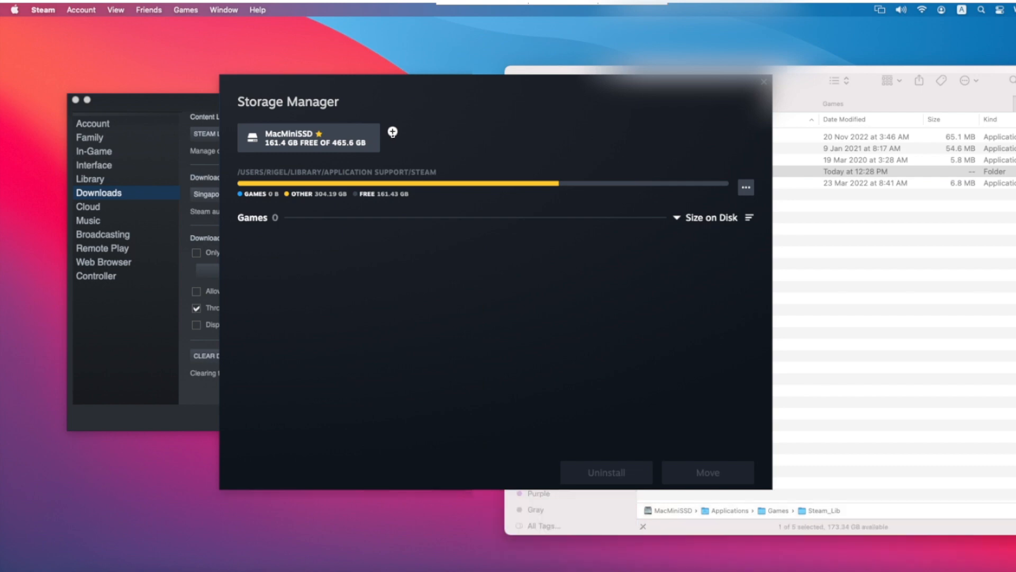
- Add /Applications/Games/Steam_Lib as a second library in the Storage Manager
left_click(392, 133)
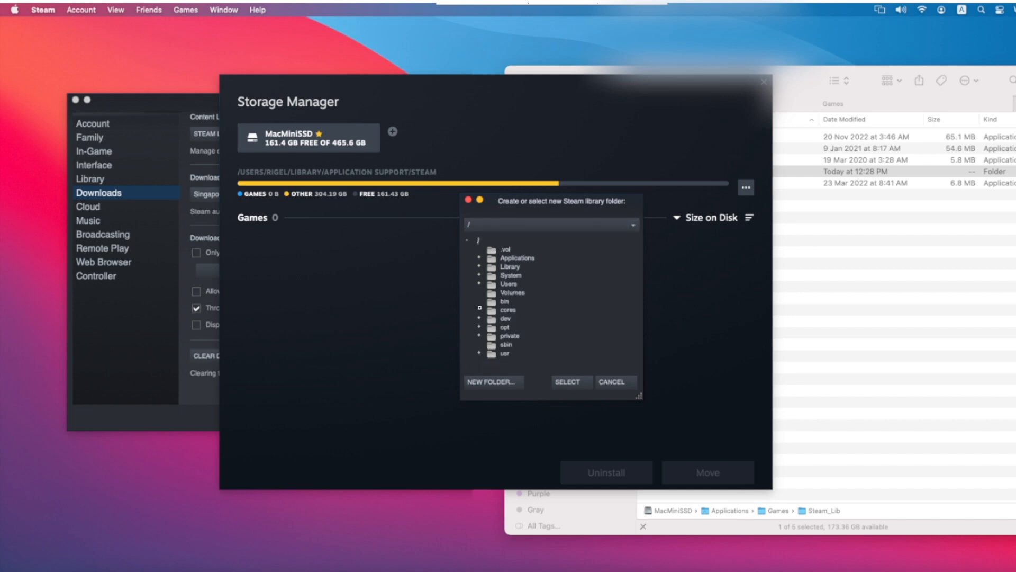
left_click(480, 258)
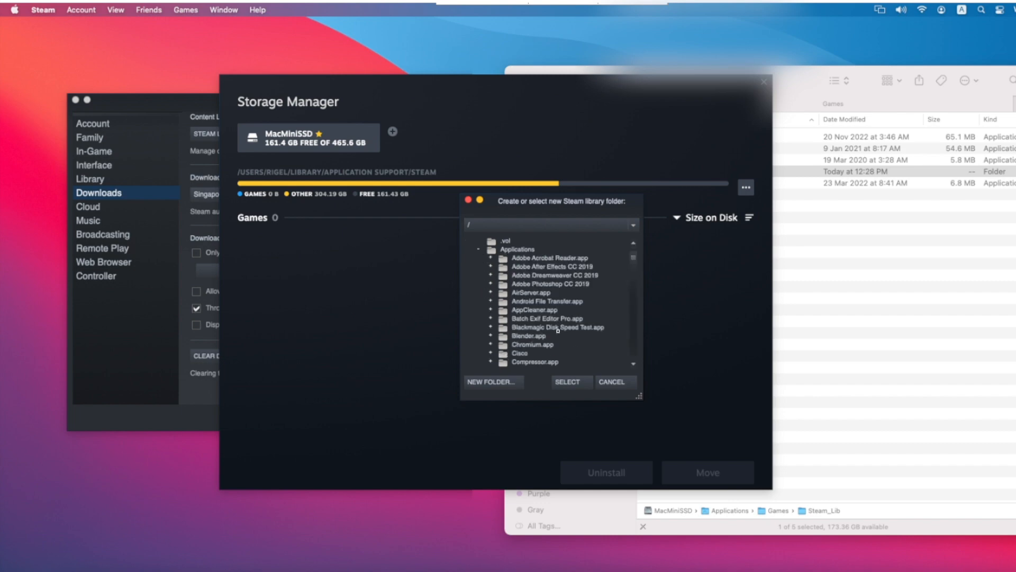
scroll("down", 3)
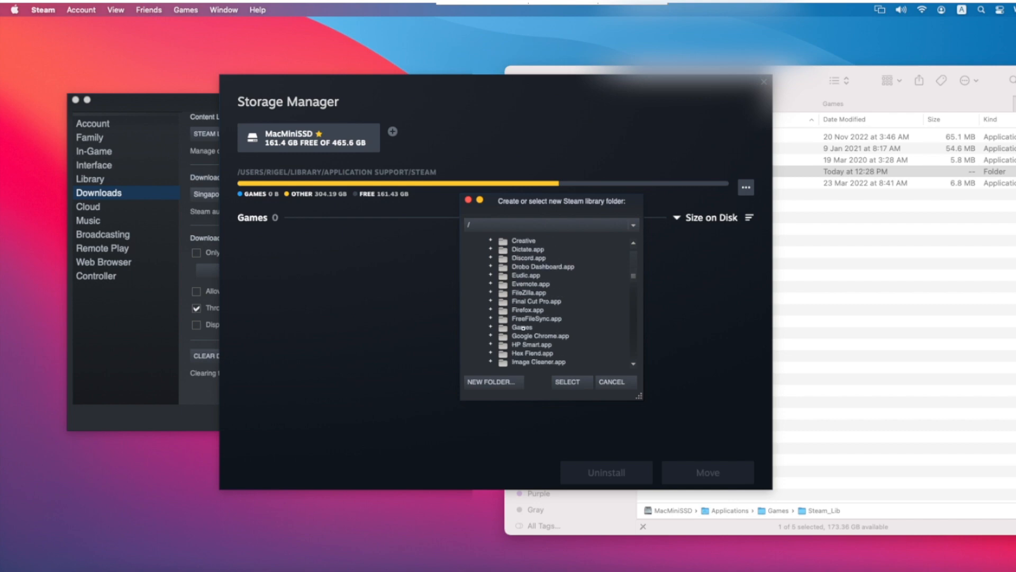
left_click(490, 326)
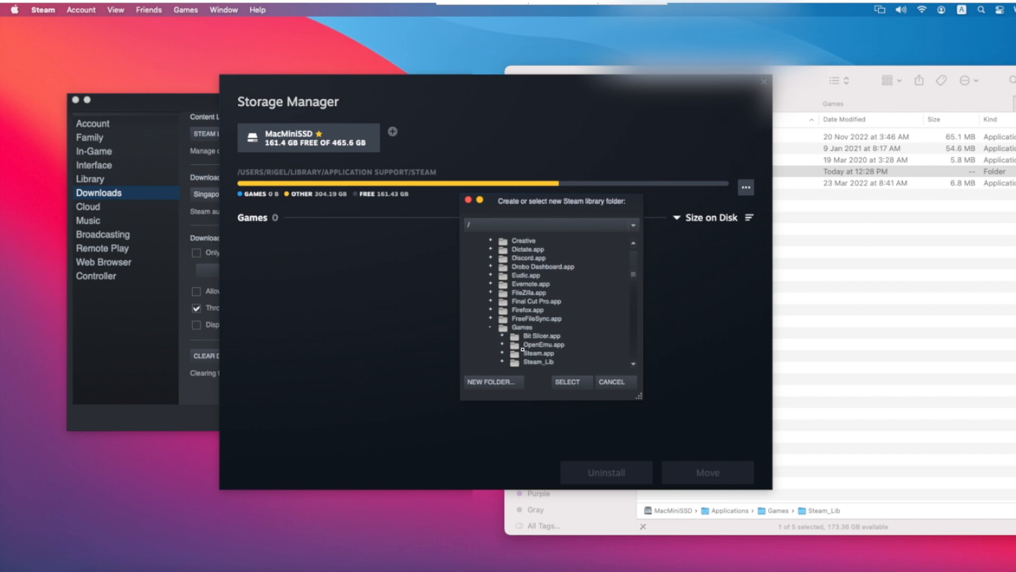
left_click(537, 362)
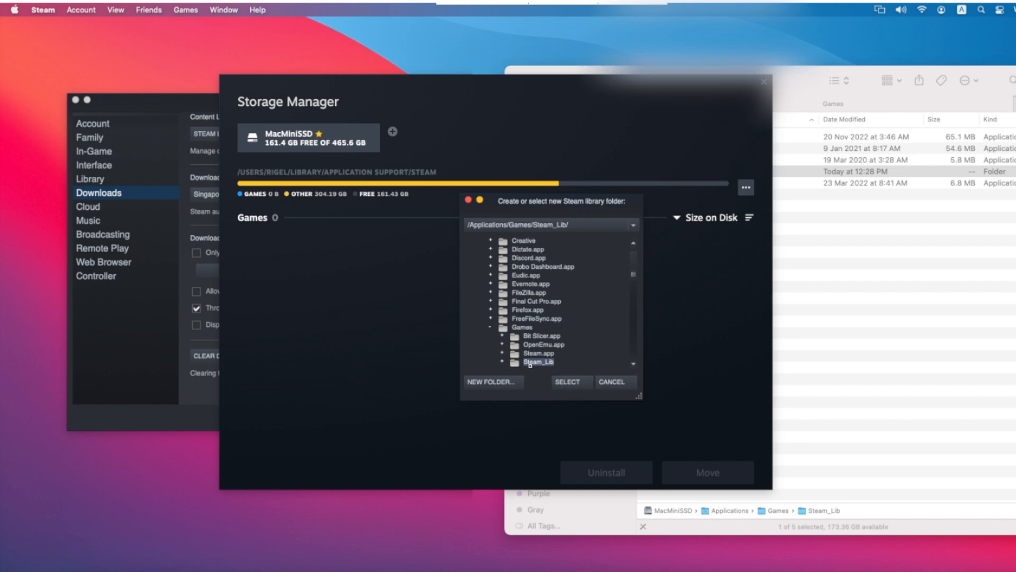
left_click(567, 381)
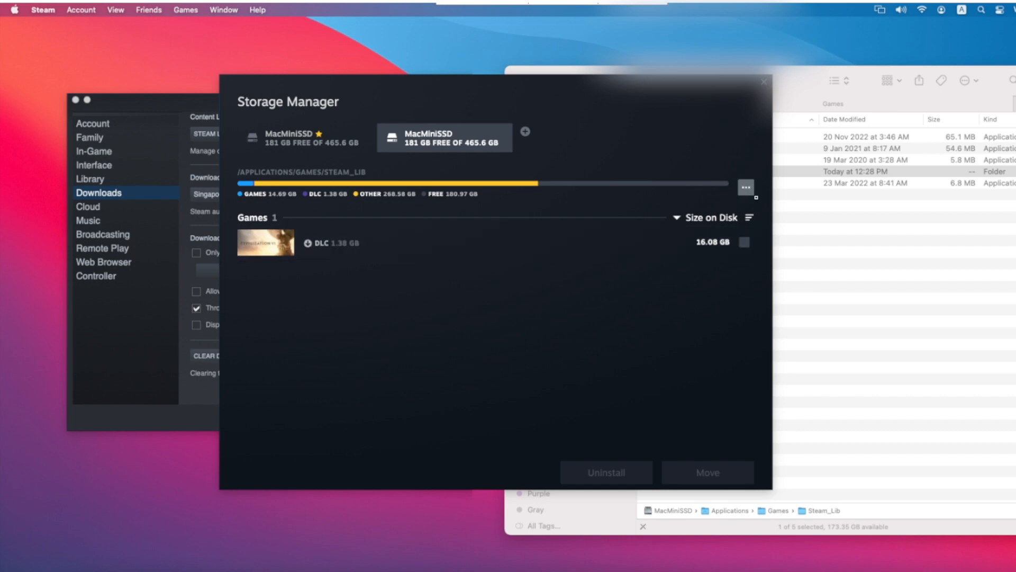
- Set the Steam_Lib library as default through its ••• options menu
left_click(745, 187)
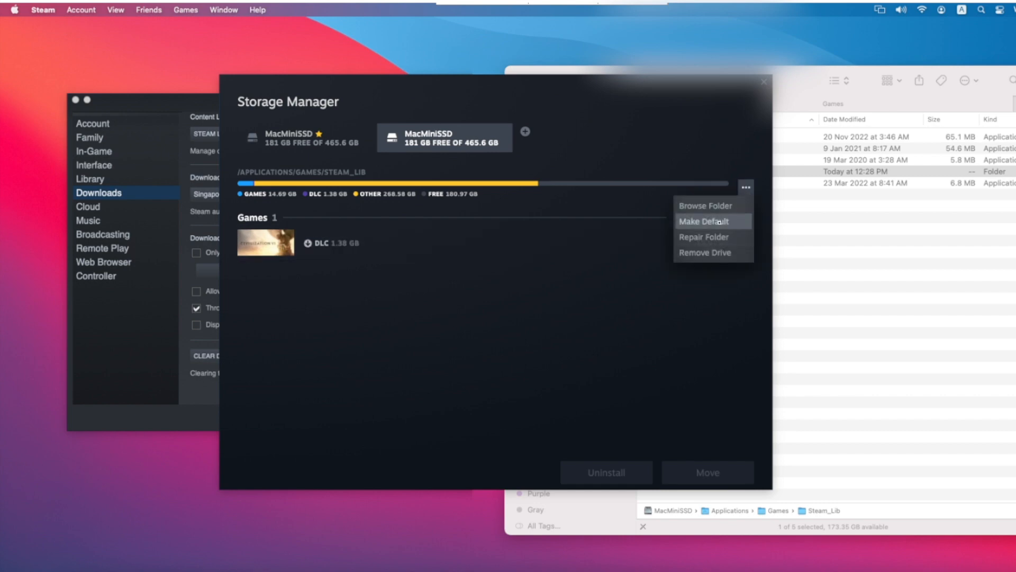
left_click(704, 222)
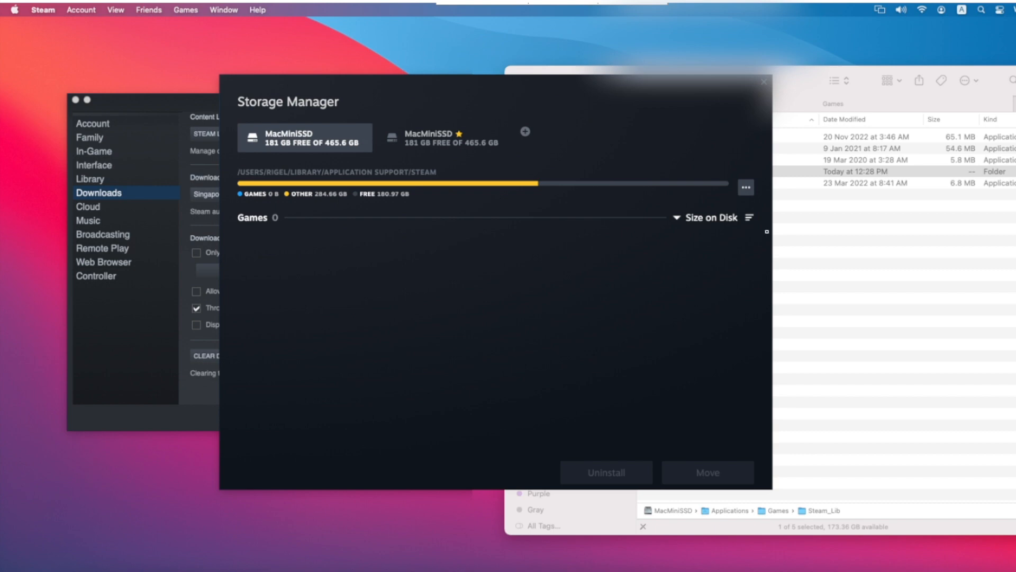
left_click(744, 187)
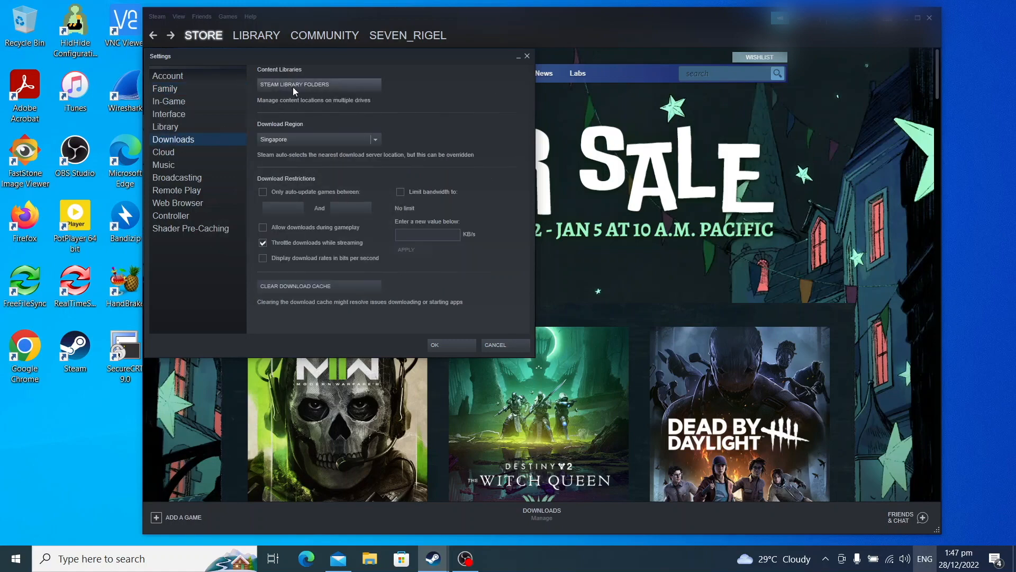
- On Windows, open the Storage Manager showing the C:\Games\Steam_App library
left_click(294, 85)
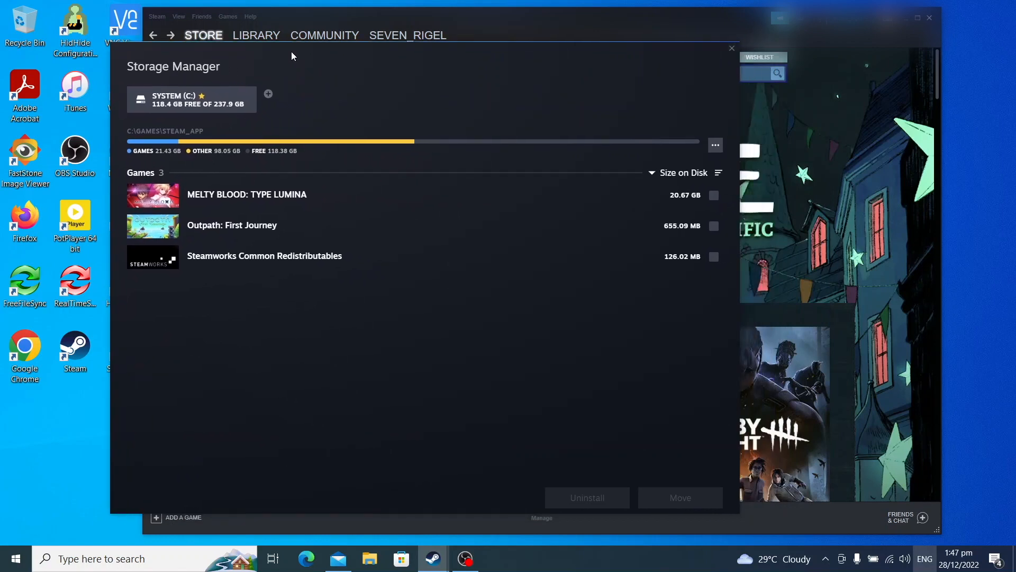
mouse_move(268, 97)
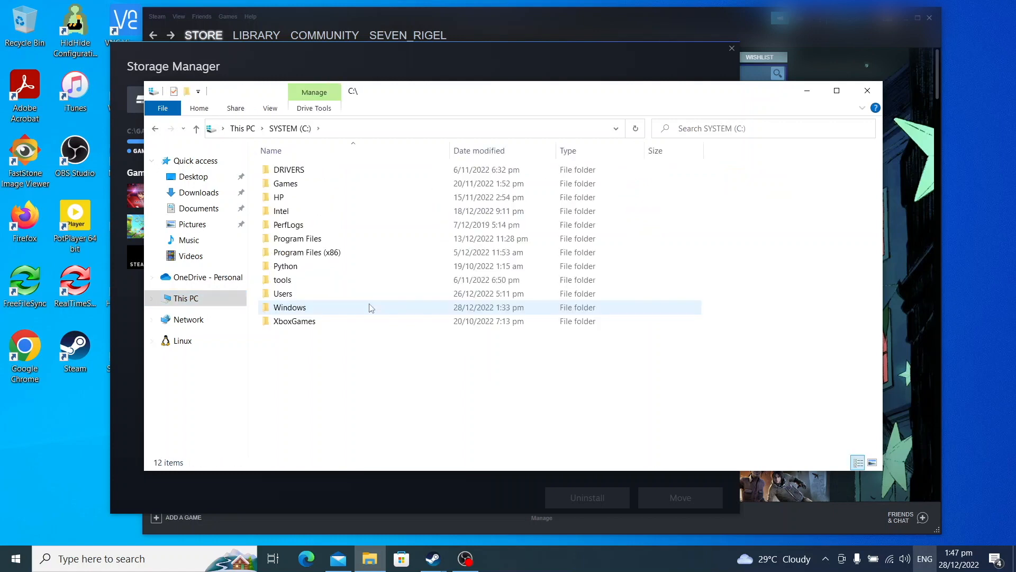
- Open C:\Games in File Explorer and select the Steam_APP folder
left_click(285, 184)
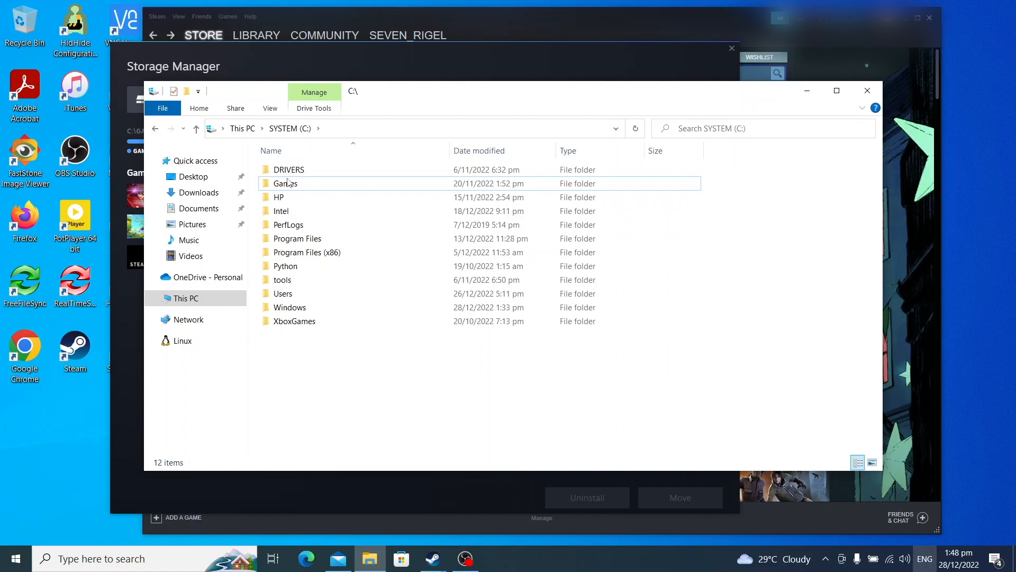
double_click(285, 184)
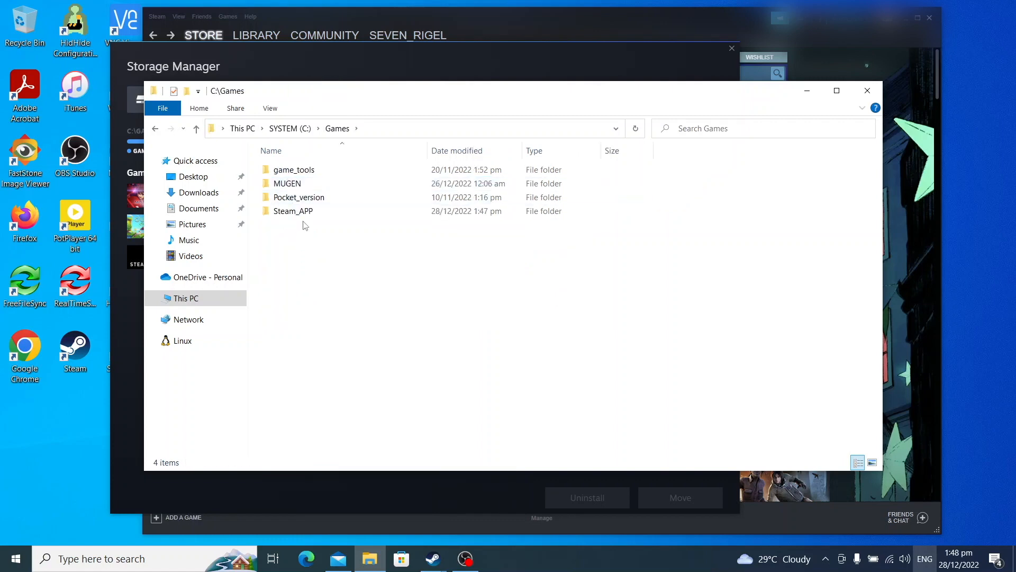
left_click(293, 211)
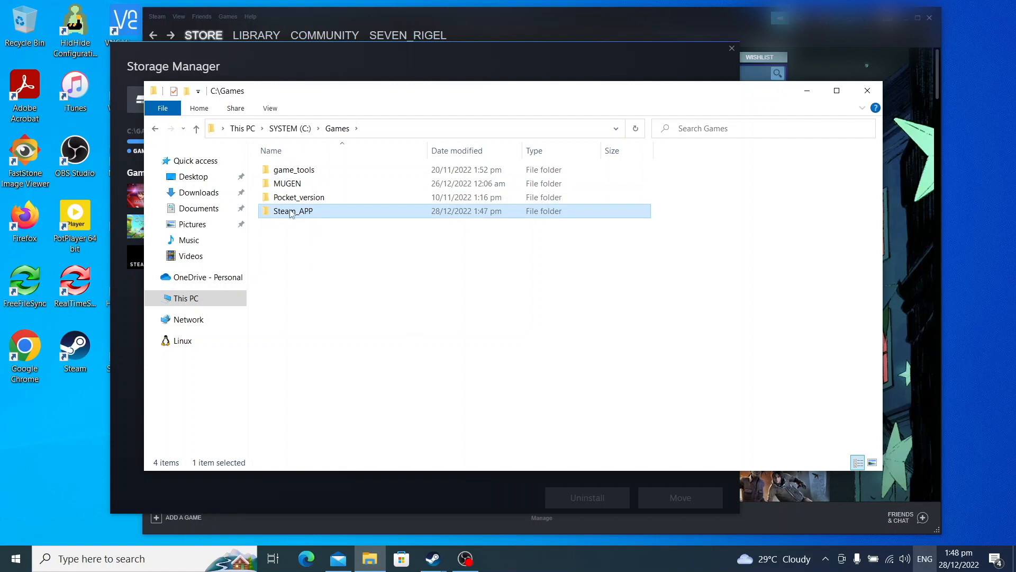
mouse_move(293, 211)
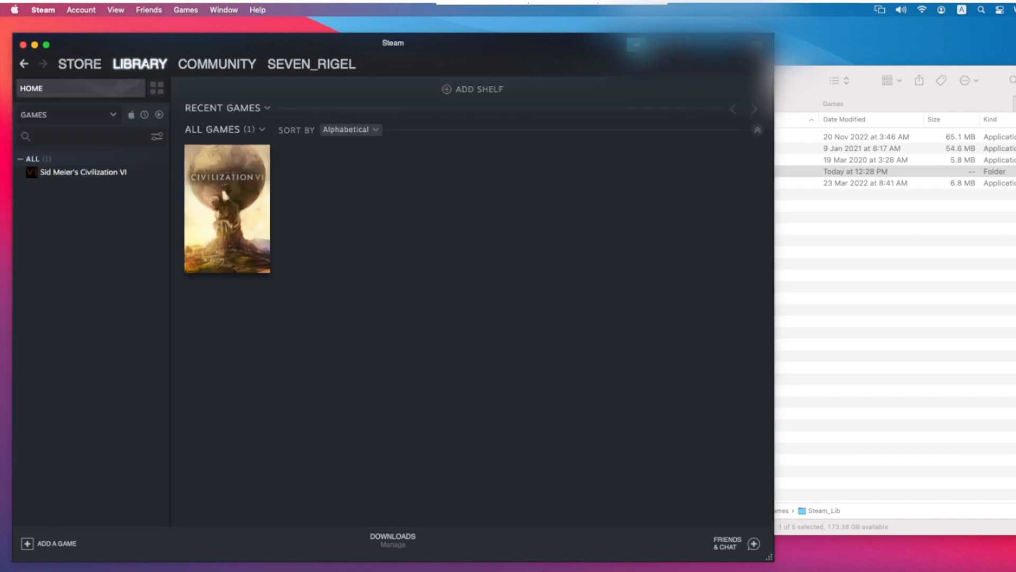
mouse_move(227, 209)
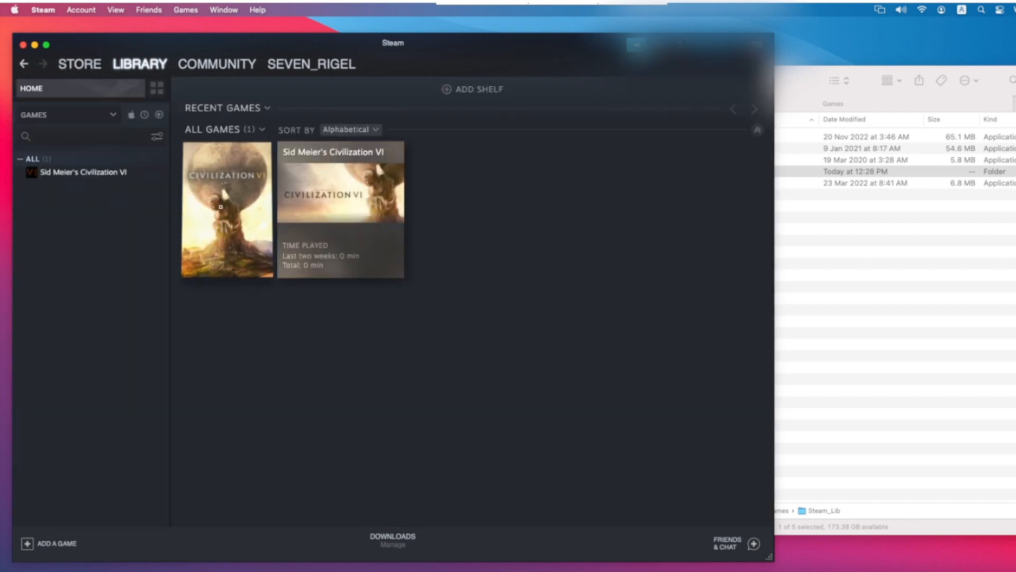
- Open the Sid Meier's Civilization VI game page from the library
left_click(227, 208)
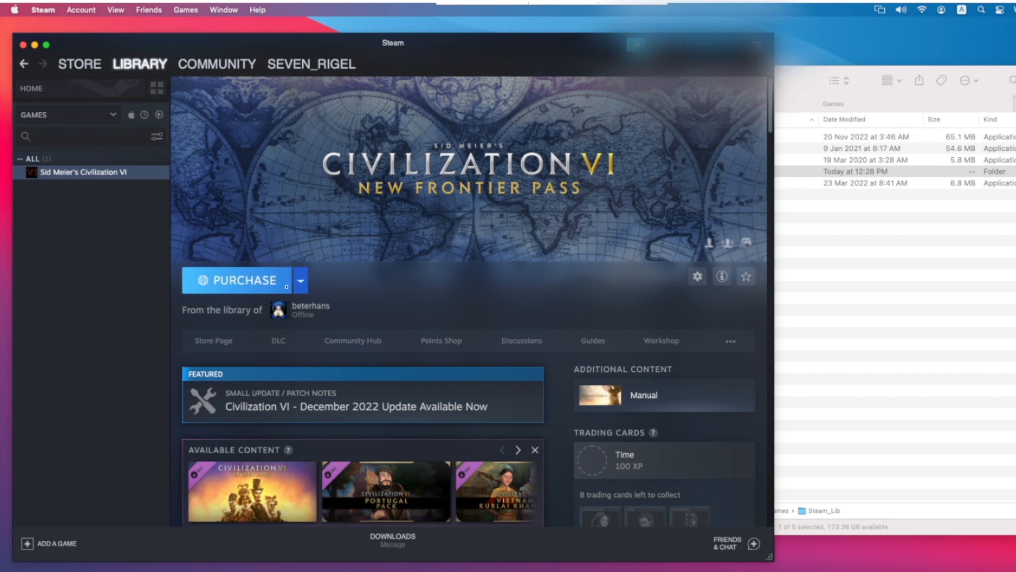
left_click(43, 9)
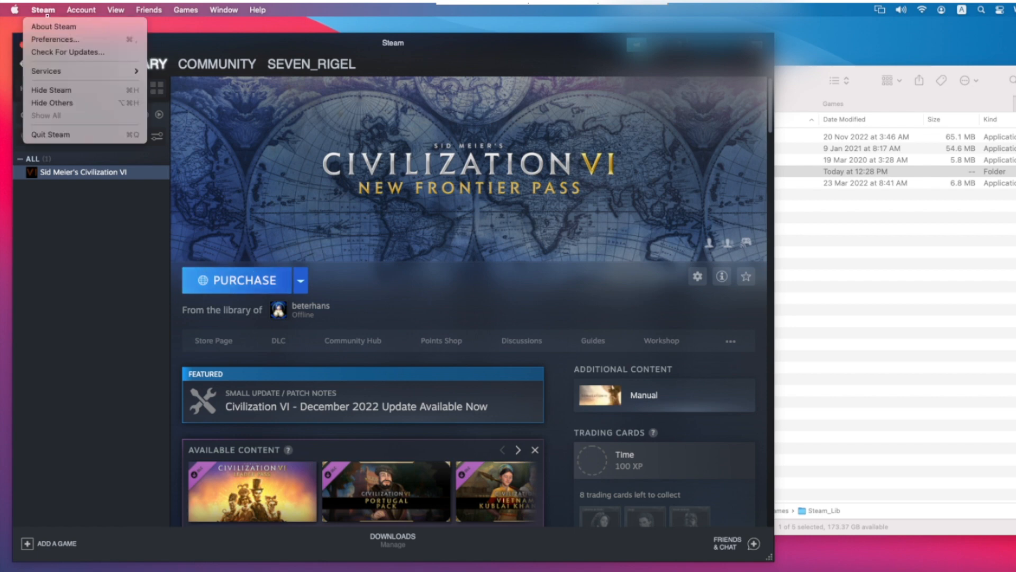
mouse_move(55, 39)
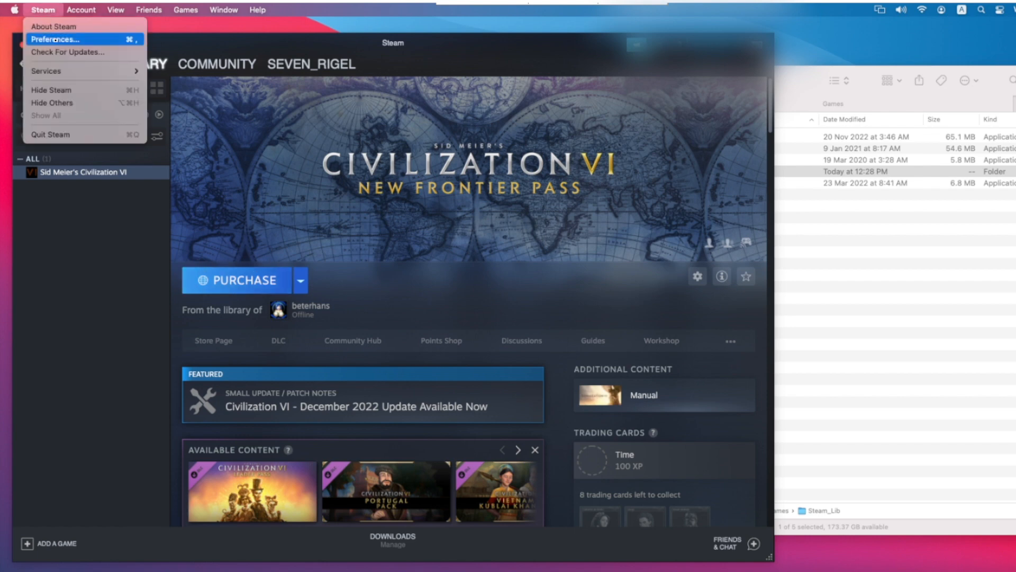
- Tick 'Authorize Library Sharing on this computer' in Preferences > Family and confirm
left_click(55, 38)
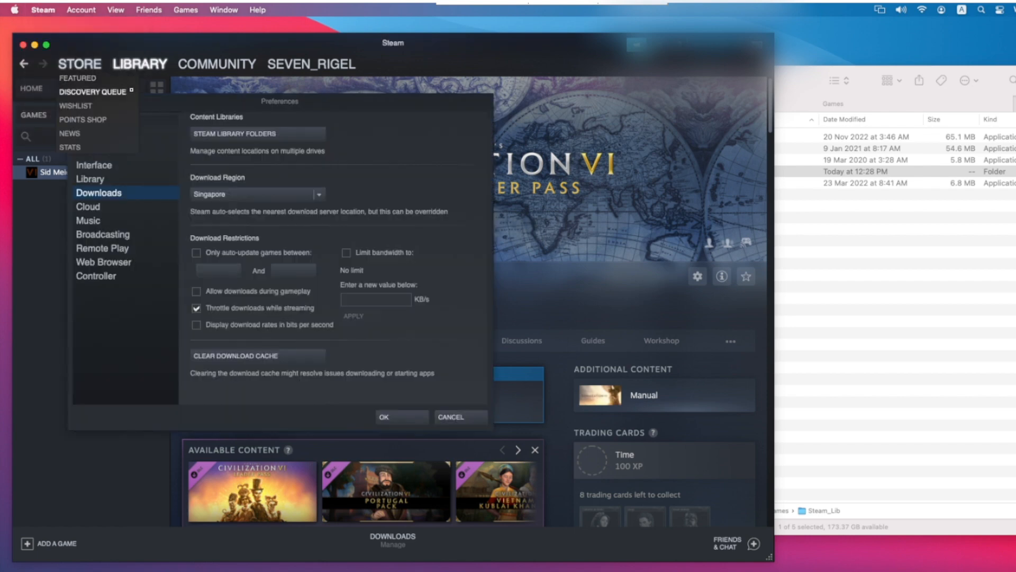
left_click(175, 109)
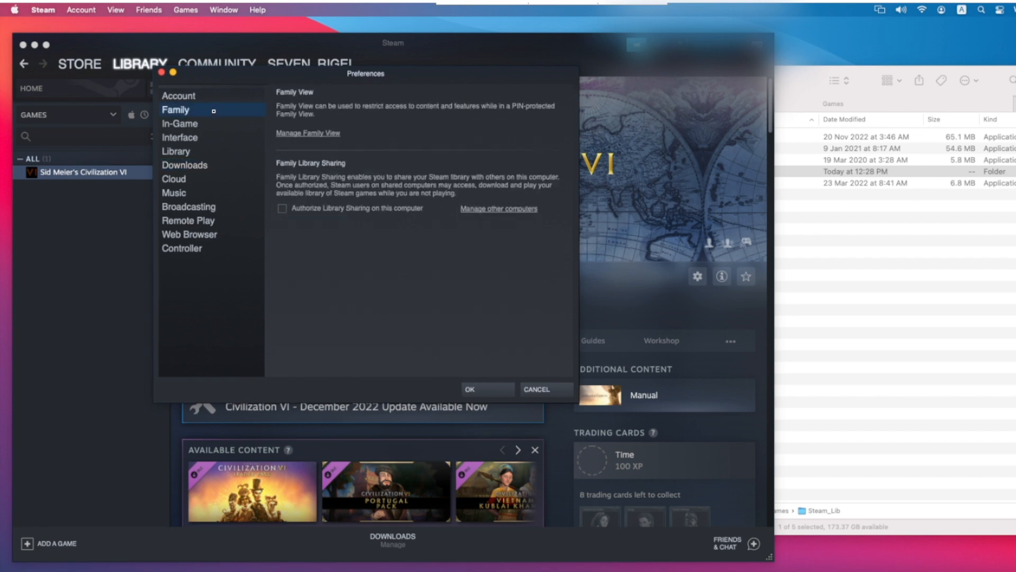
mouse_move(268, 181)
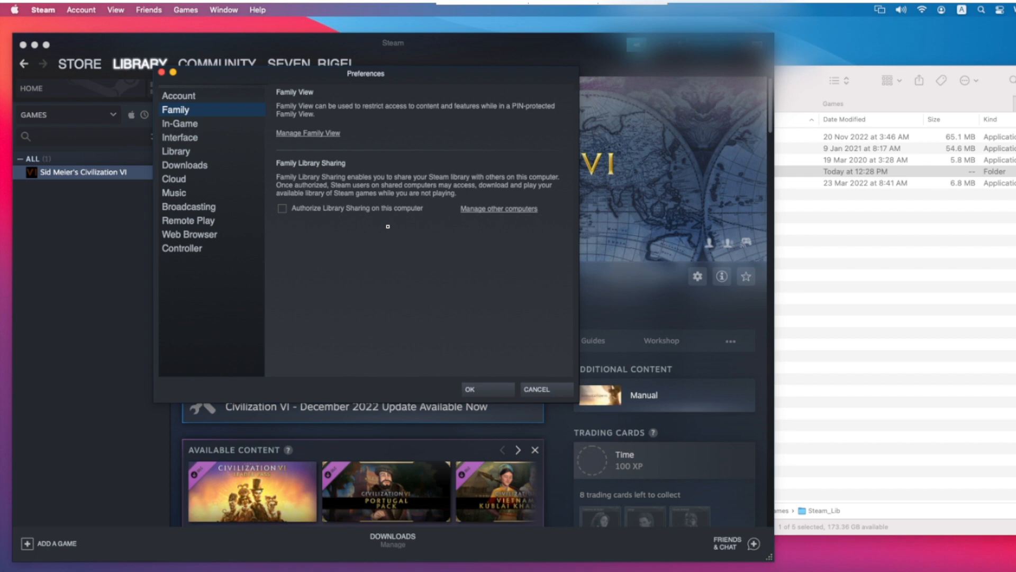
left_click(281, 209)
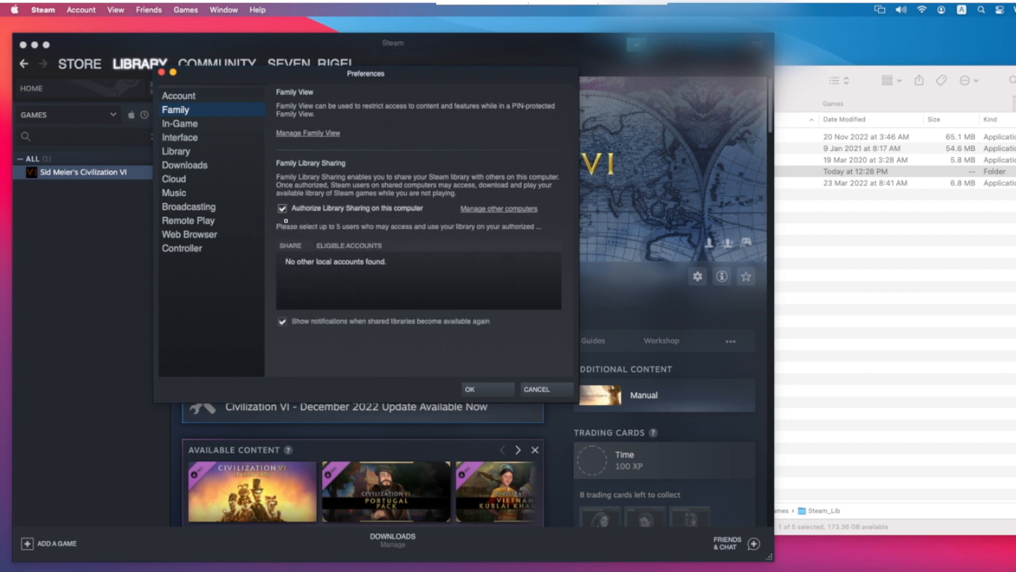
left_click(282, 208)
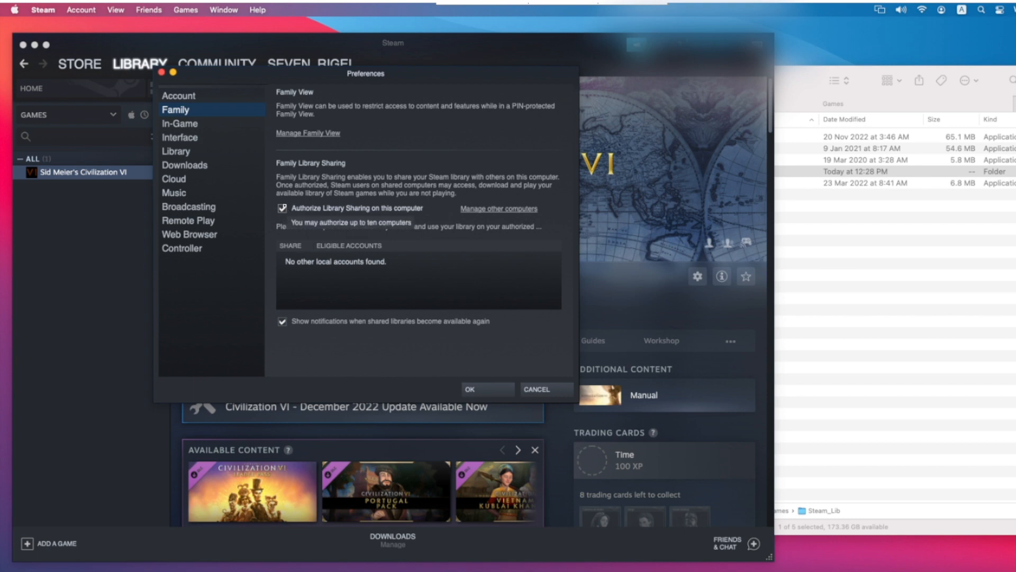
left_click(283, 208)
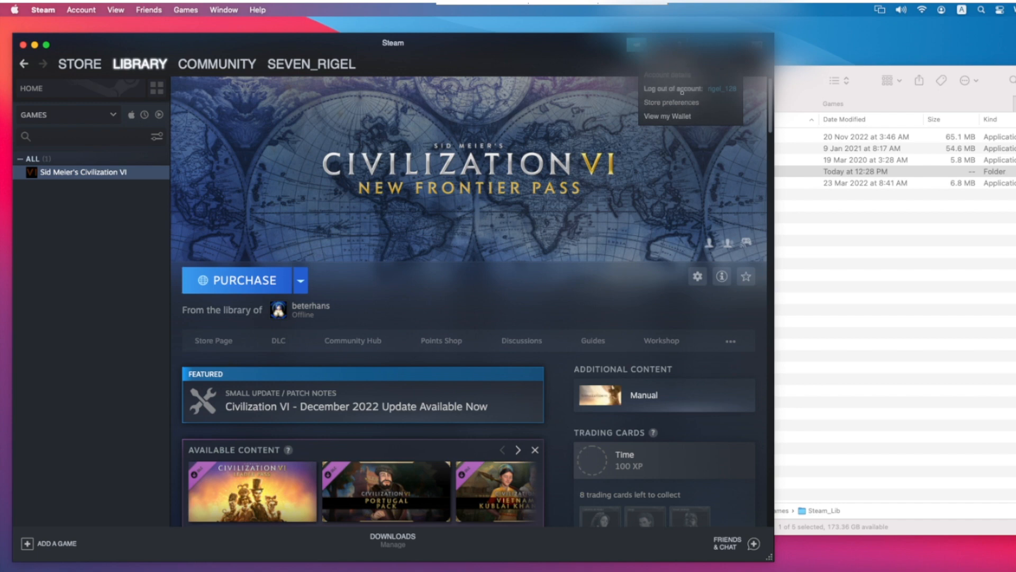
- Log out of the current Steam account from the account dropdown
left_click(672, 89)
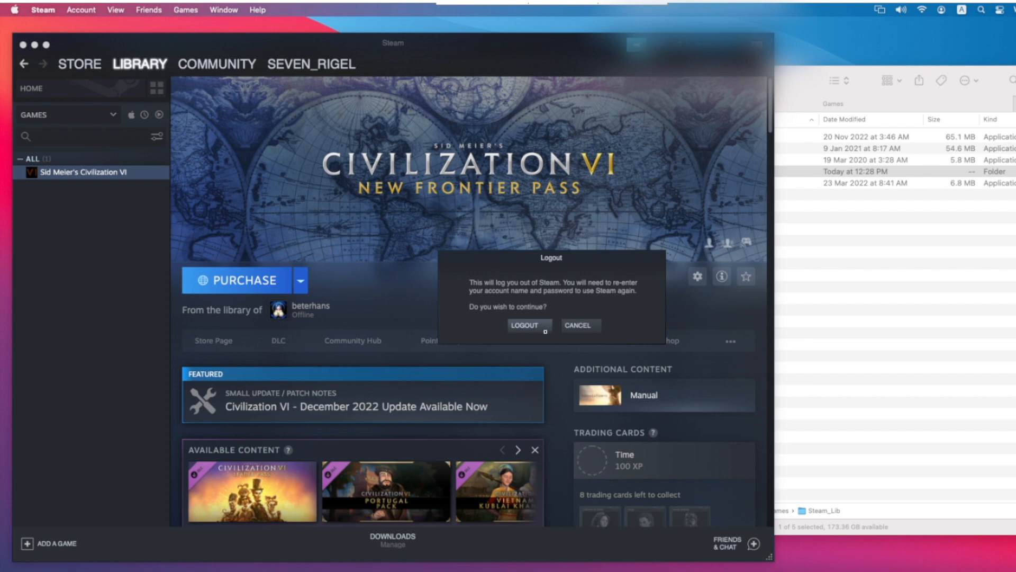
left_click(525, 326)
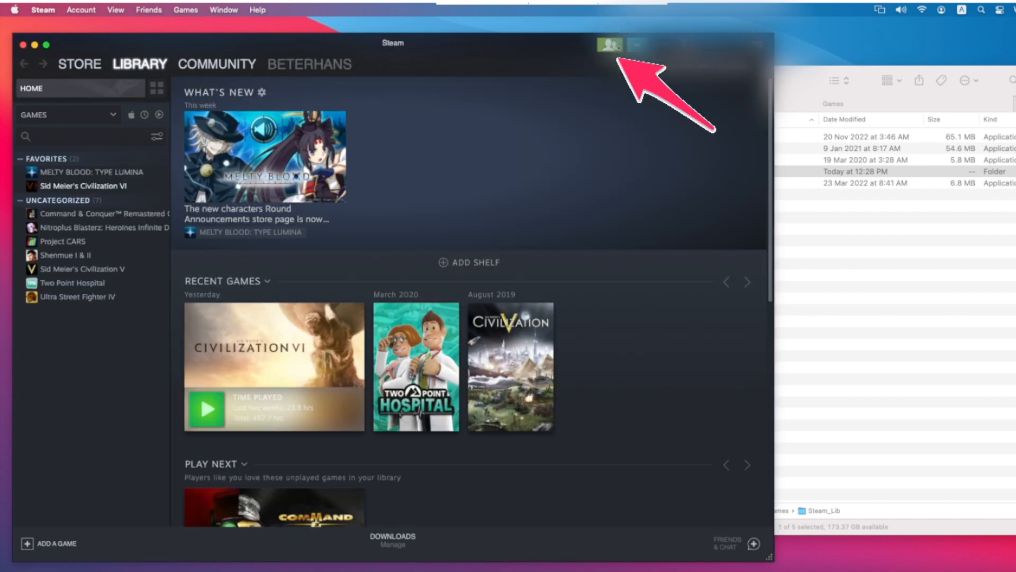
- Unlock Family View on BETERHANS's account by entering its PIN
left_click(609, 46)
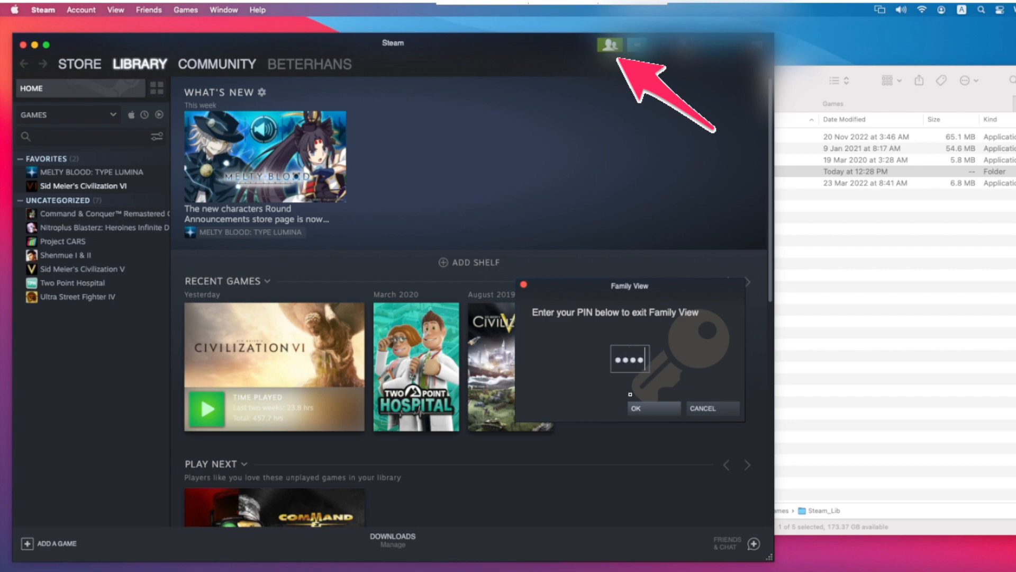
left_click(608, 44)
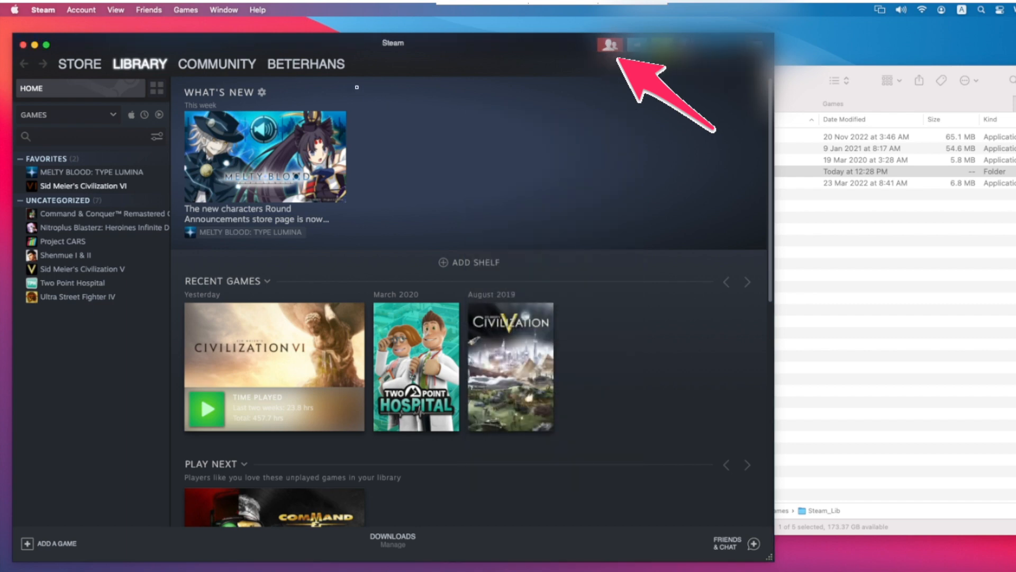
left_click(608, 46)
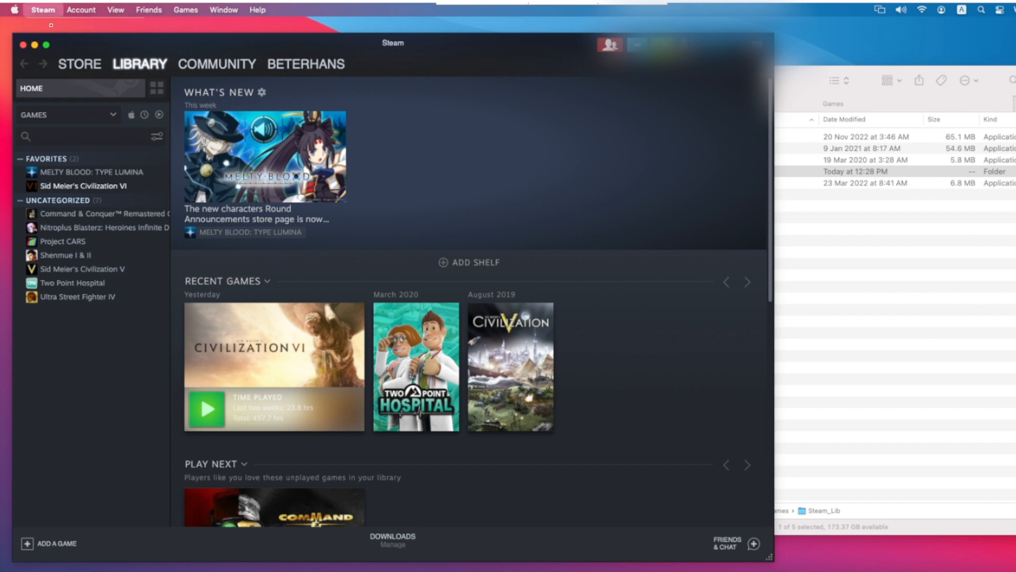
- Authorize Library Sharing on this Mac and tick the eligible account to share BETERHANS's library
left_click(43, 9)
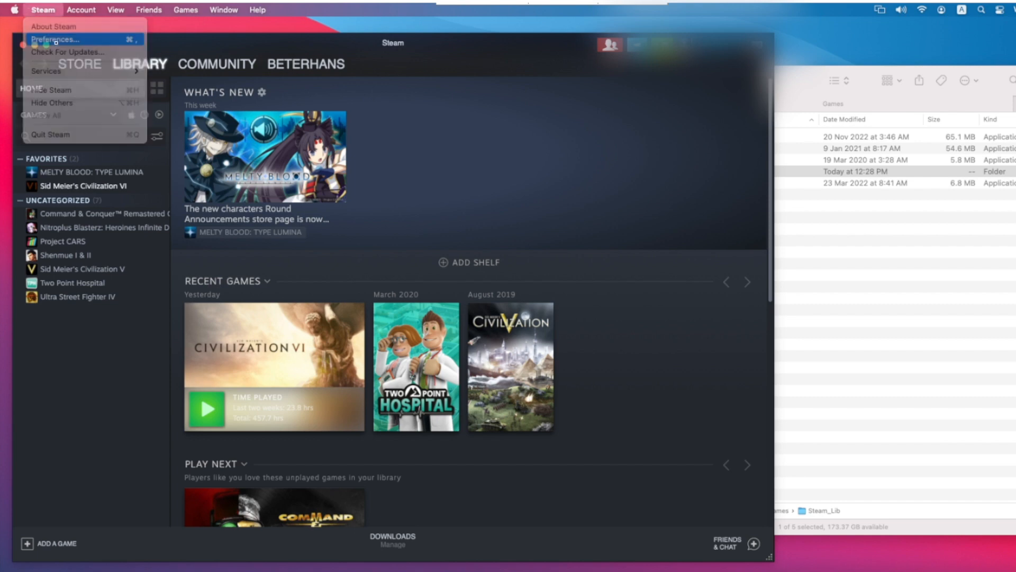
left_click(55, 39)
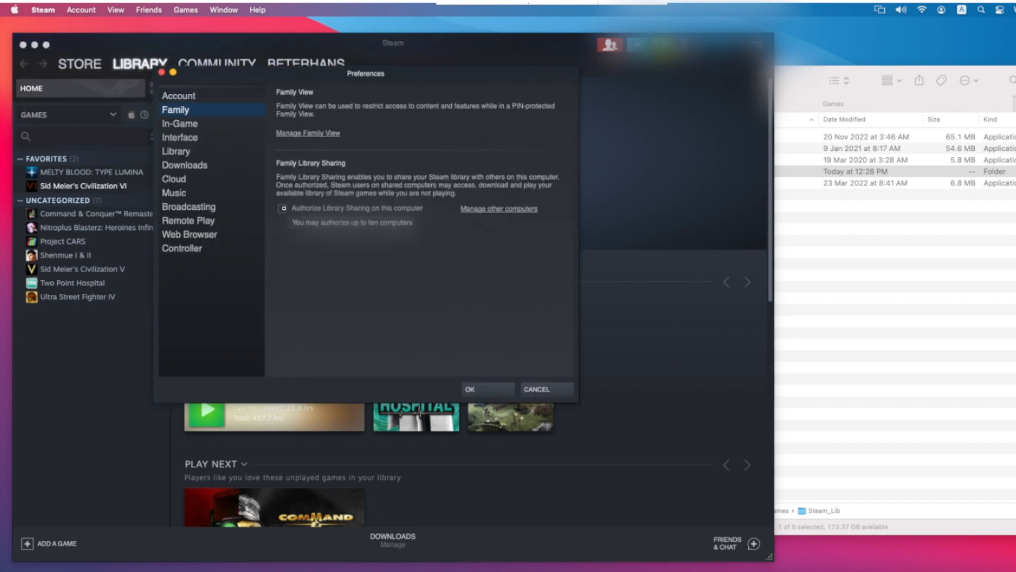
left_click(282, 208)
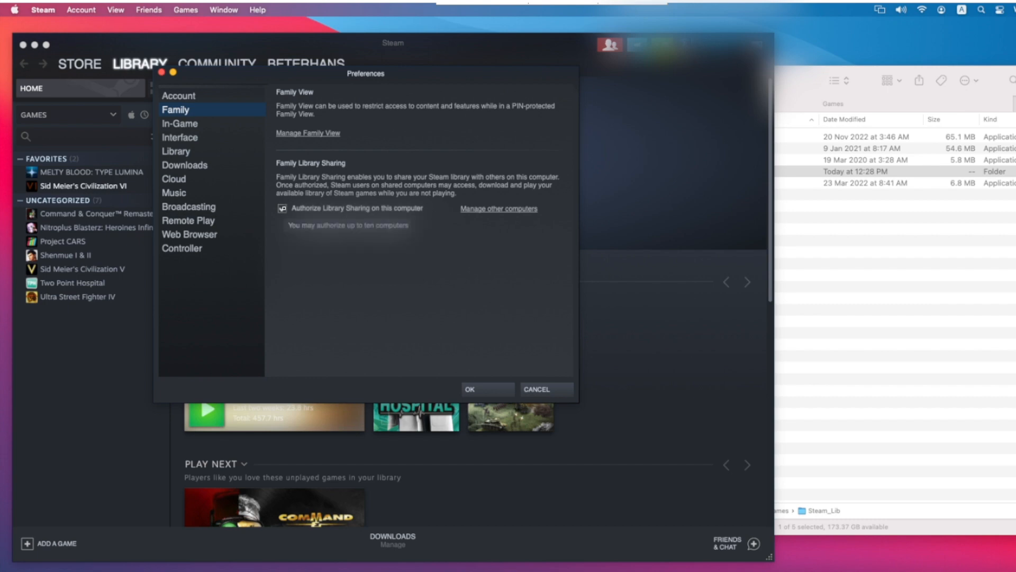
left_click(282, 208)
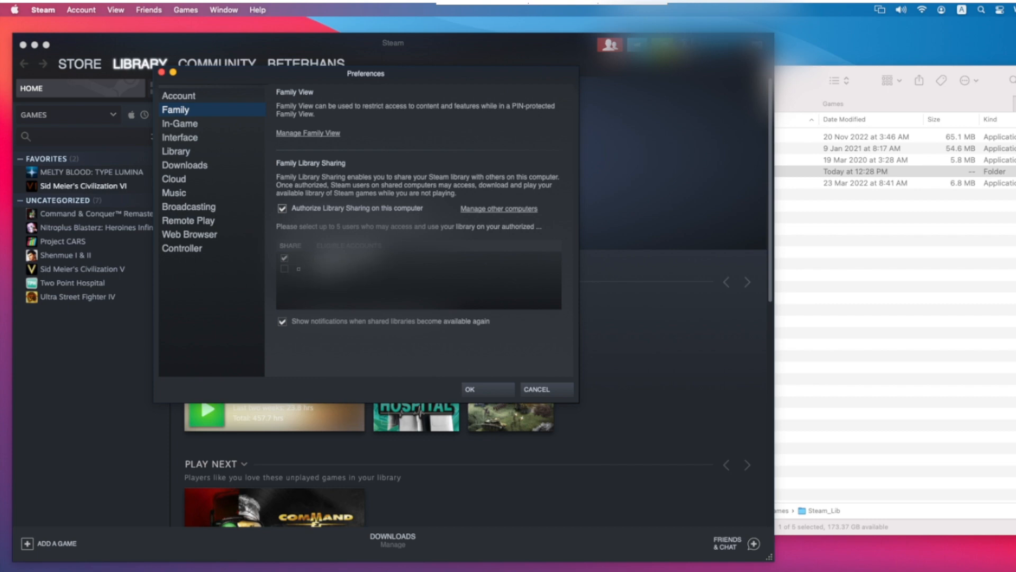
left_click(283, 269)
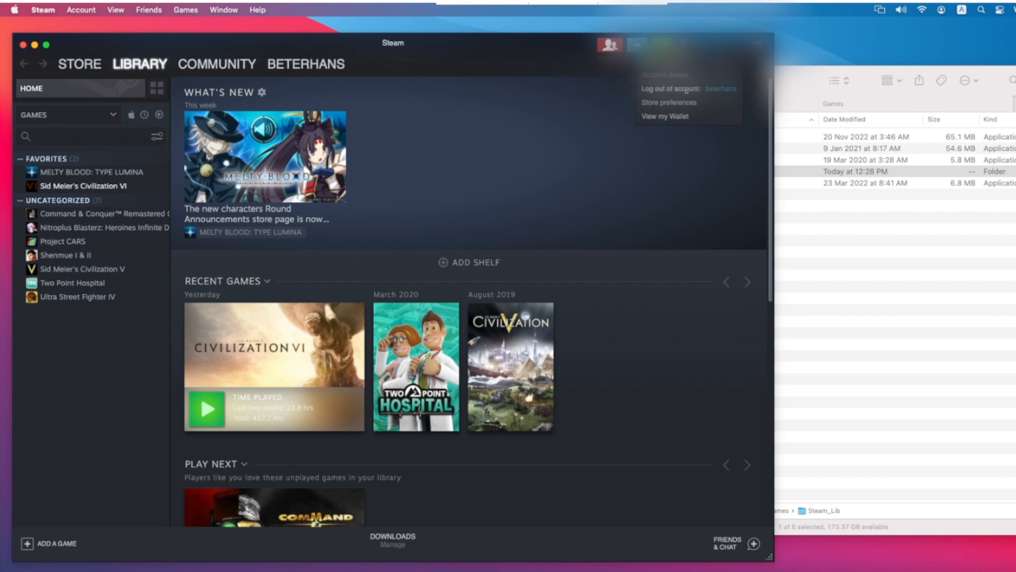
left_click(667, 88)
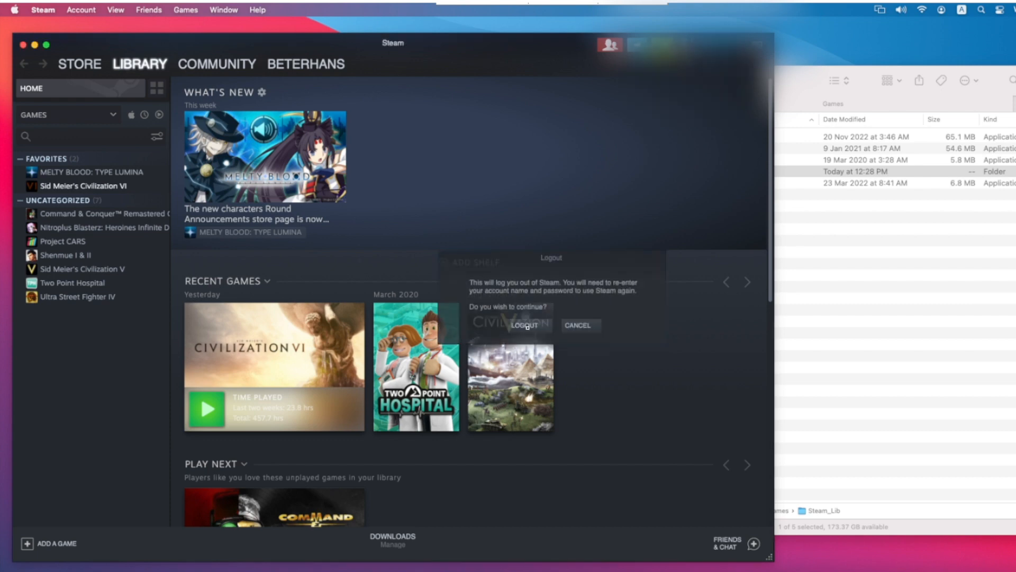
left_click(576, 324)
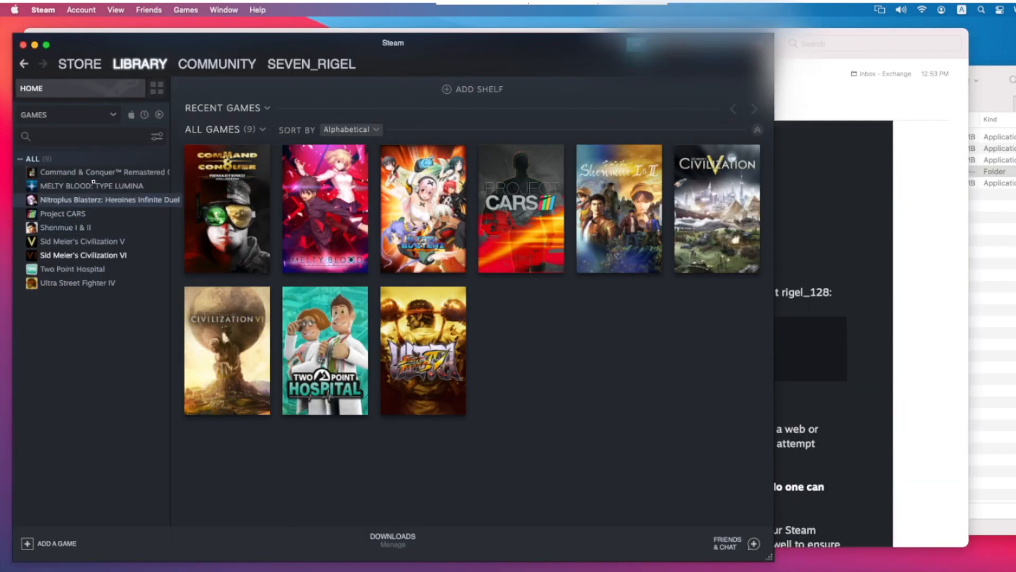
left_click(90, 186)
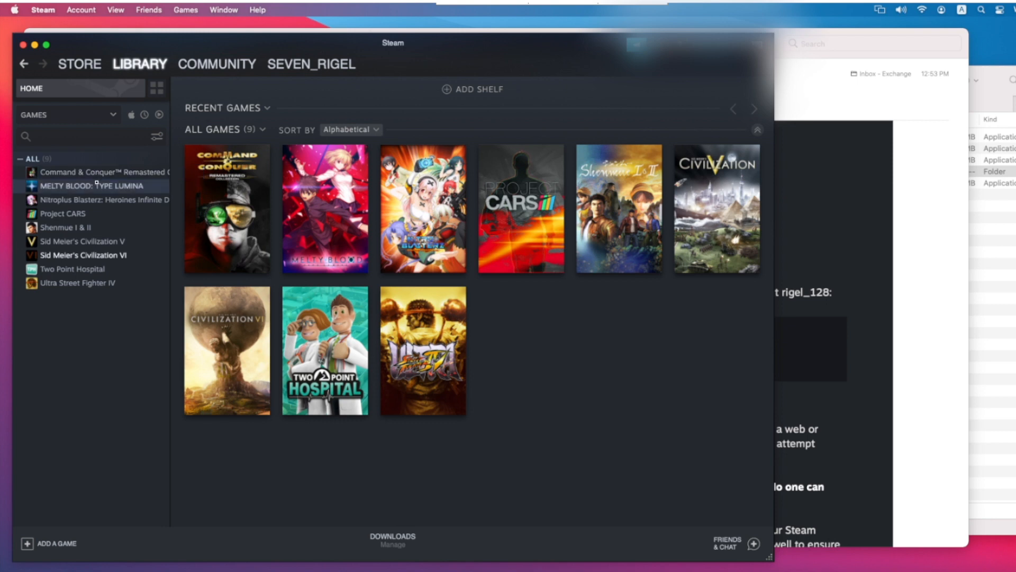
left_click(79, 255)
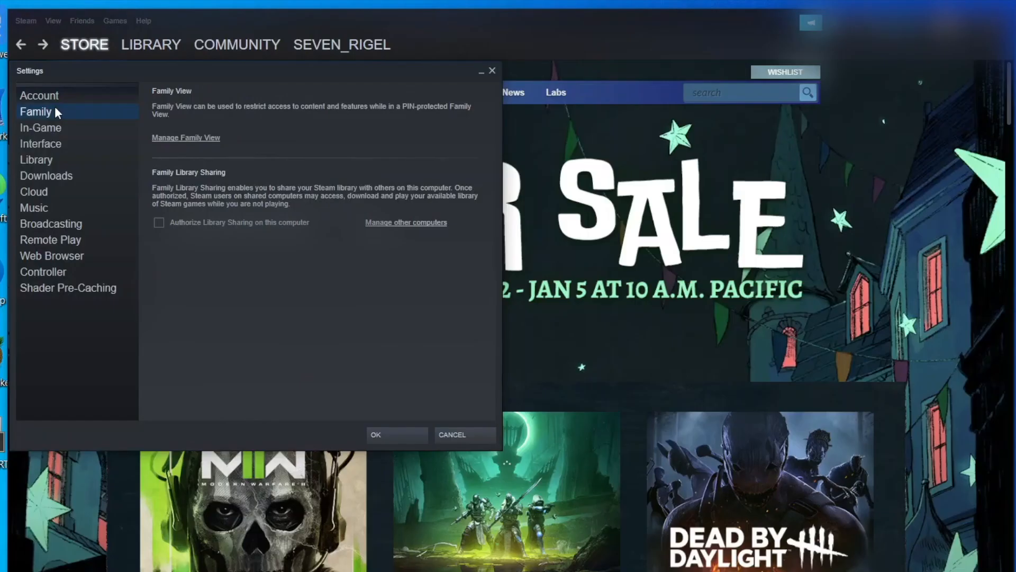
mouse_move(168, 230)
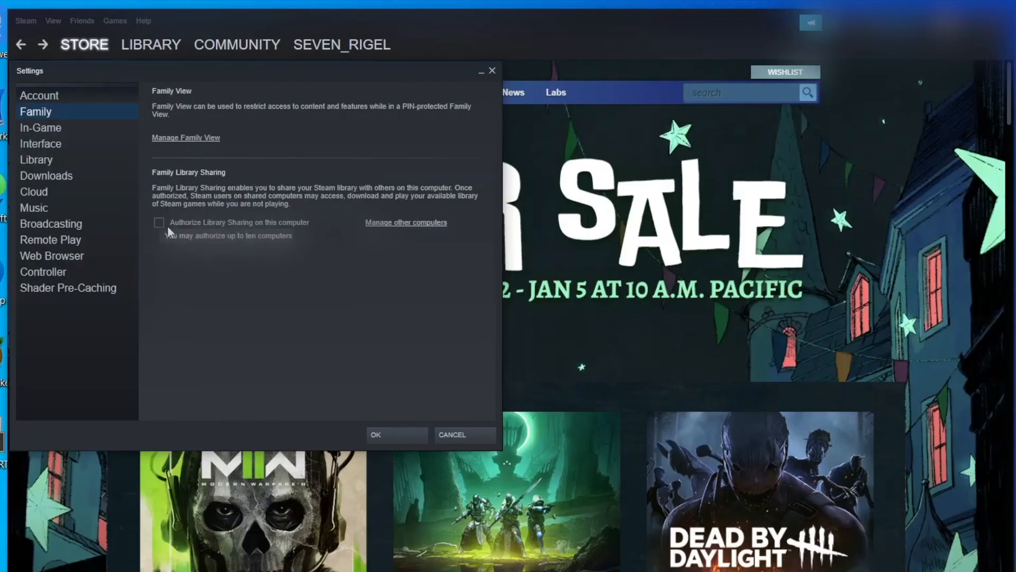
- On the Windows PC, authorize Library Sharing with both eligible accounts ticked and confirm
left_click(159, 222)
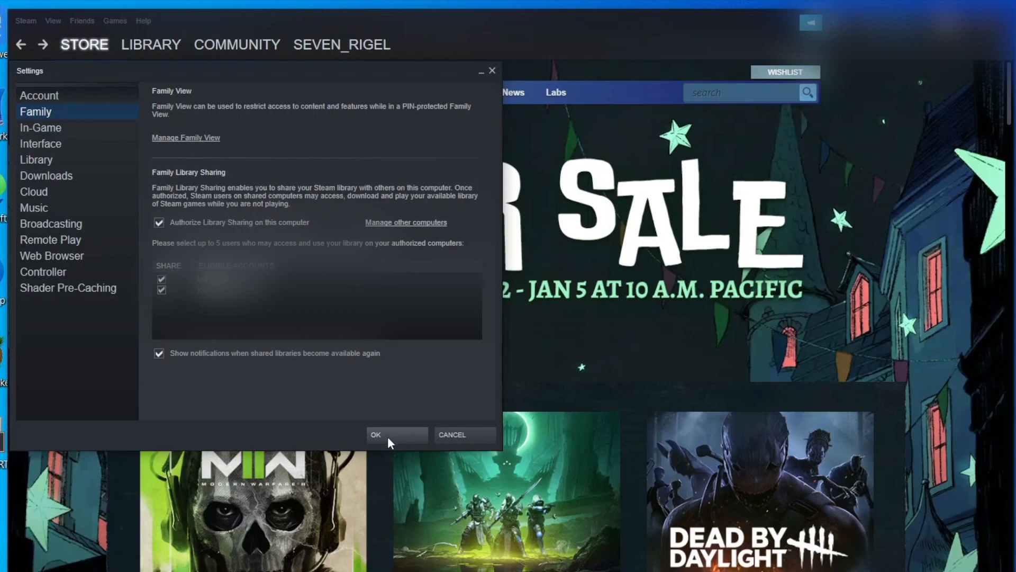
left_click(375, 434)
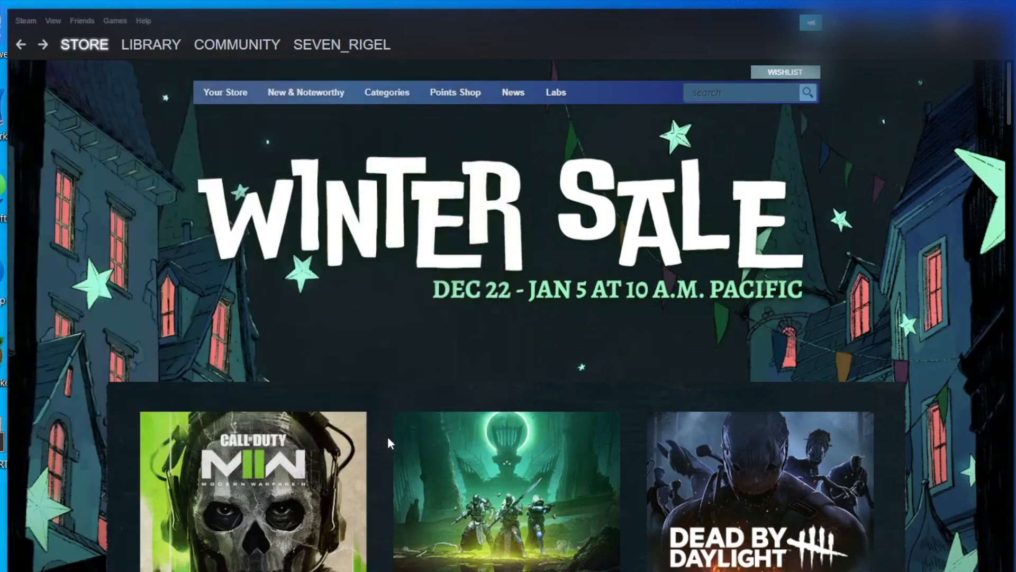
left_click(26, 20)
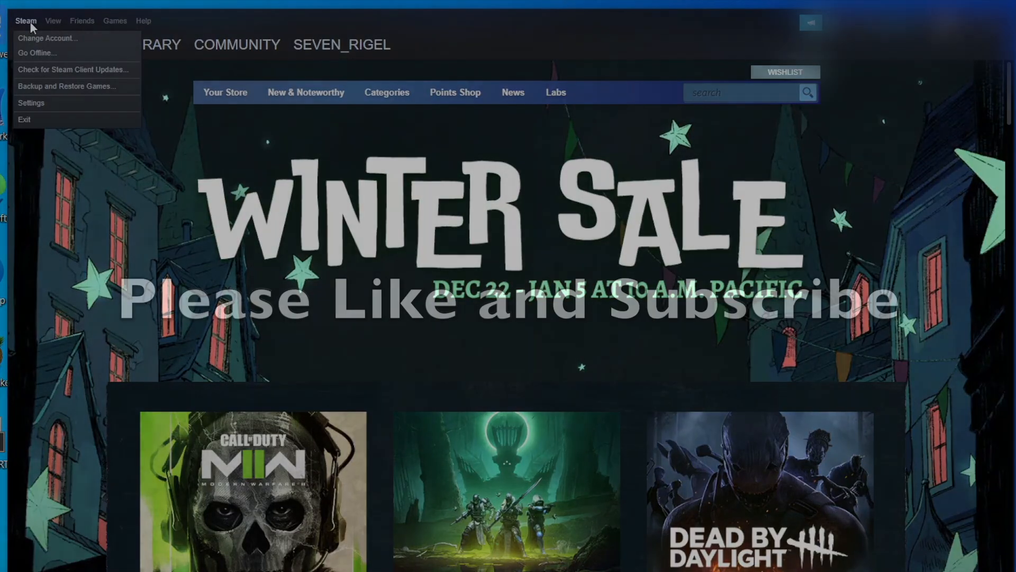